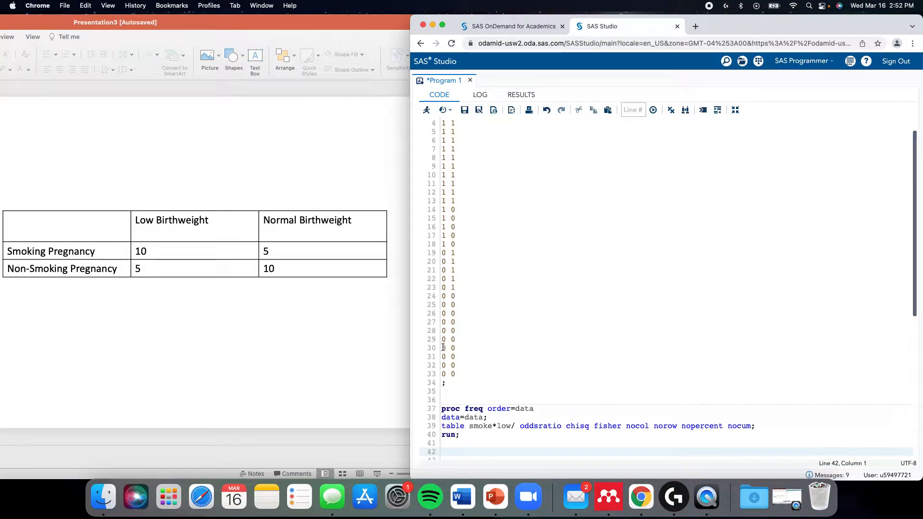
pyautogui.moveTo(173, 267)
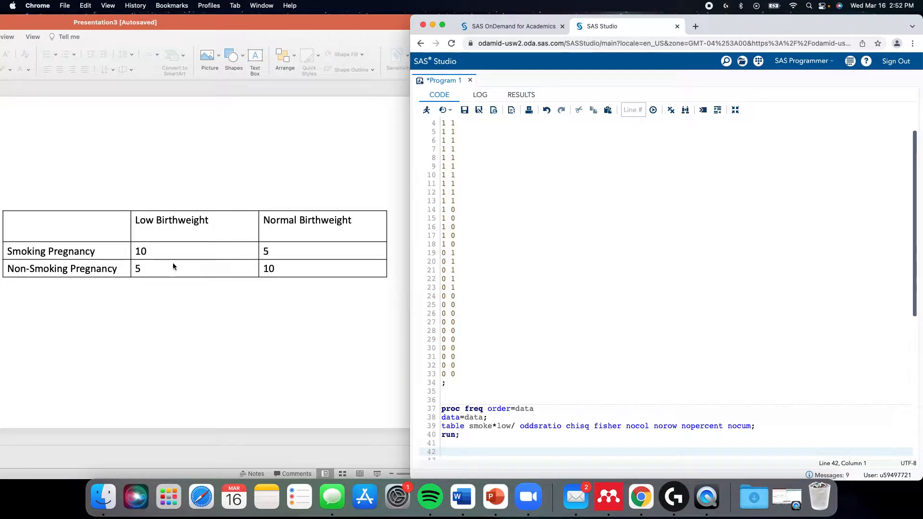
# Step: Run the smoke-by-low PROC FREQ with odds ratio, chi-square and Fisher output, then return to the code
pyautogui.scroll(3)
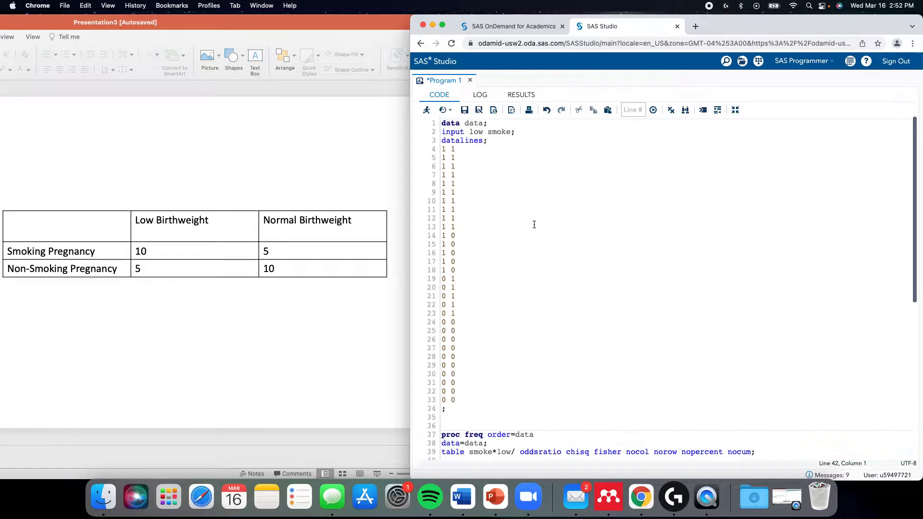
pyautogui.scroll(-3)
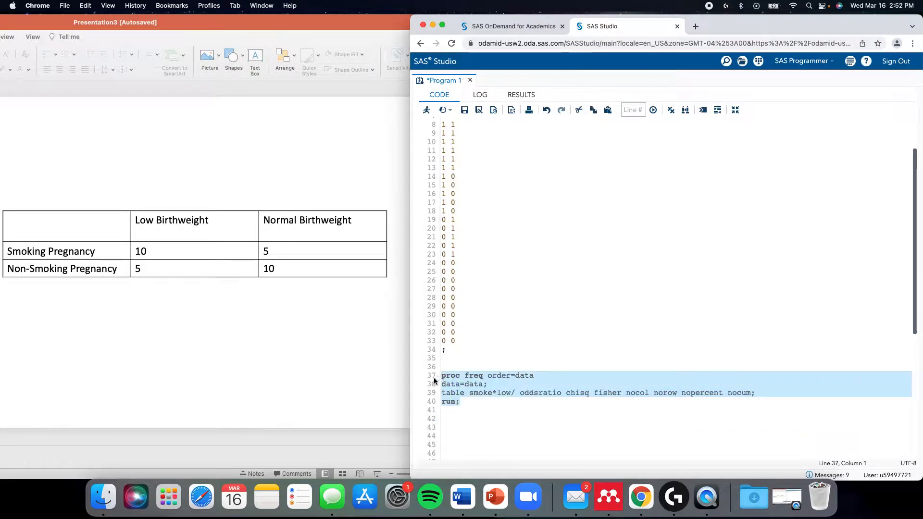
pyautogui.click(427, 110)
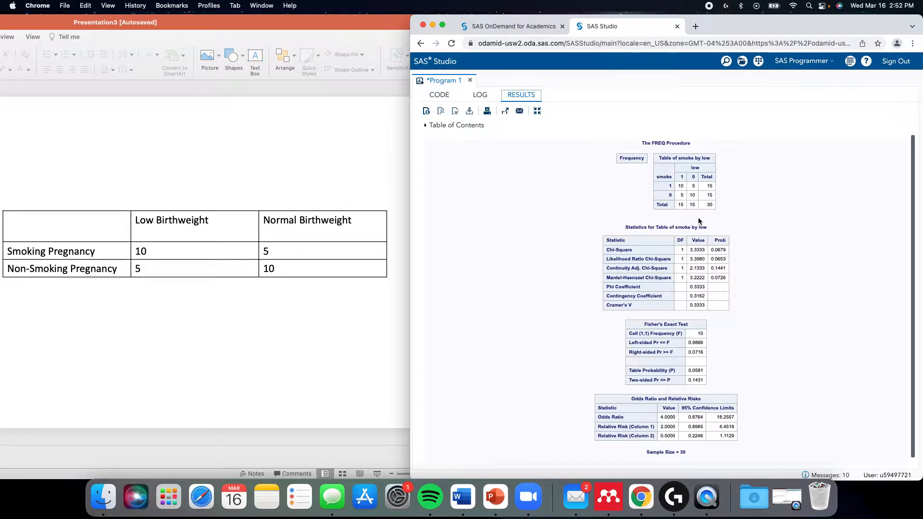
pyautogui.click(439, 94)
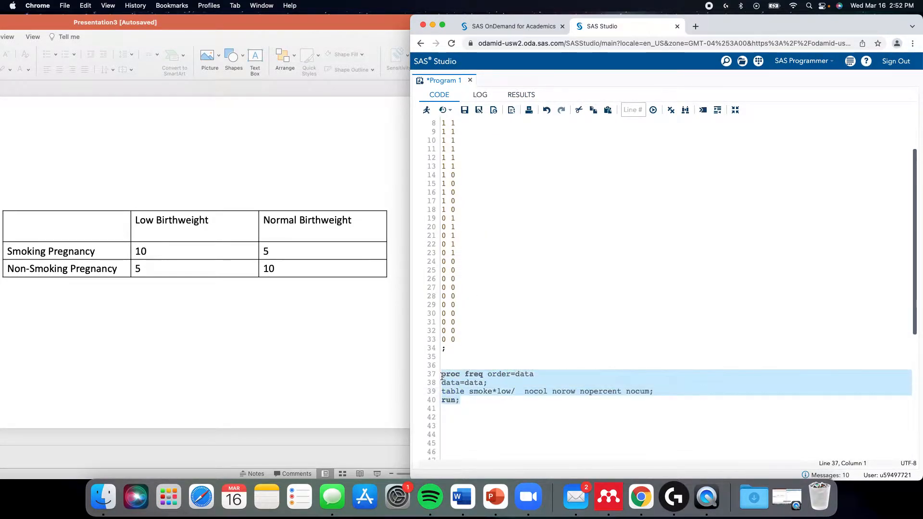
# Step: Rerun the trimmed PROC FREQ to get only the 10/5/5/10 frequency table, then return to the code
pyautogui.click(426, 110)
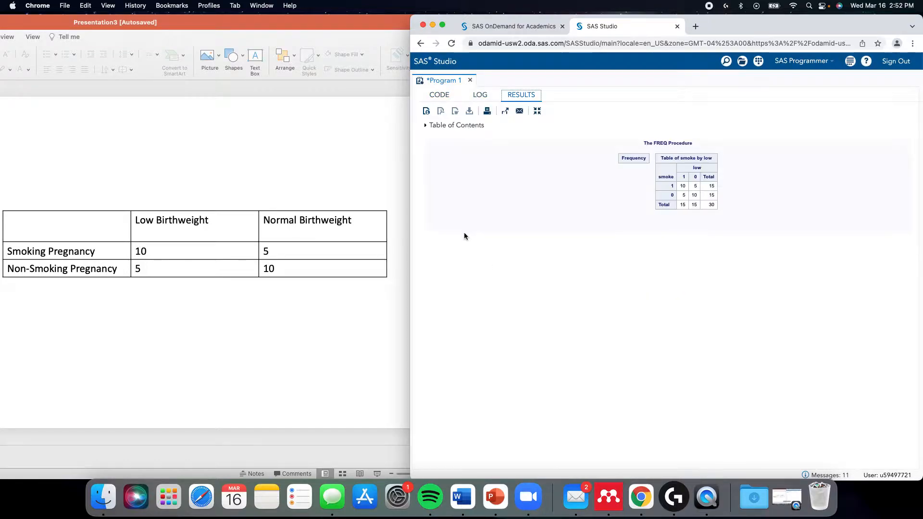
pyautogui.moveTo(545, 194)
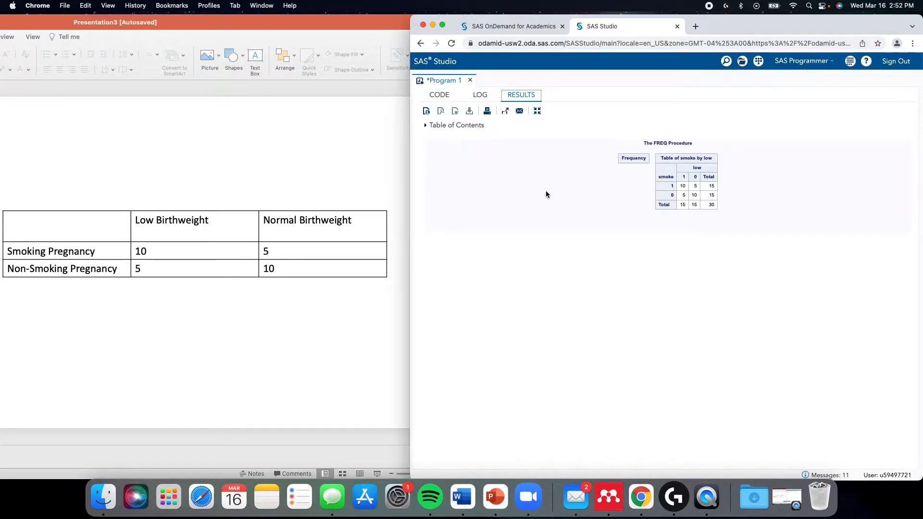
pyautogui.moveTo(251, 249)
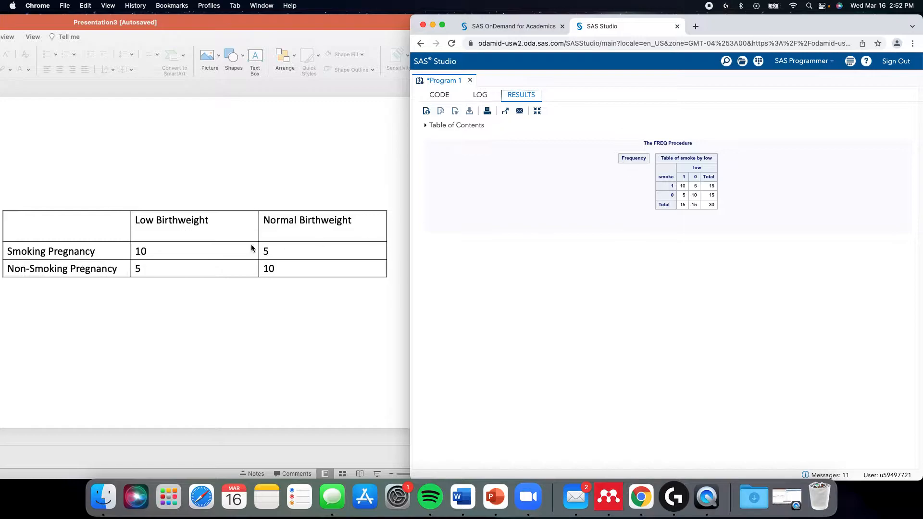
pyautogui.moveTo(252, 229)
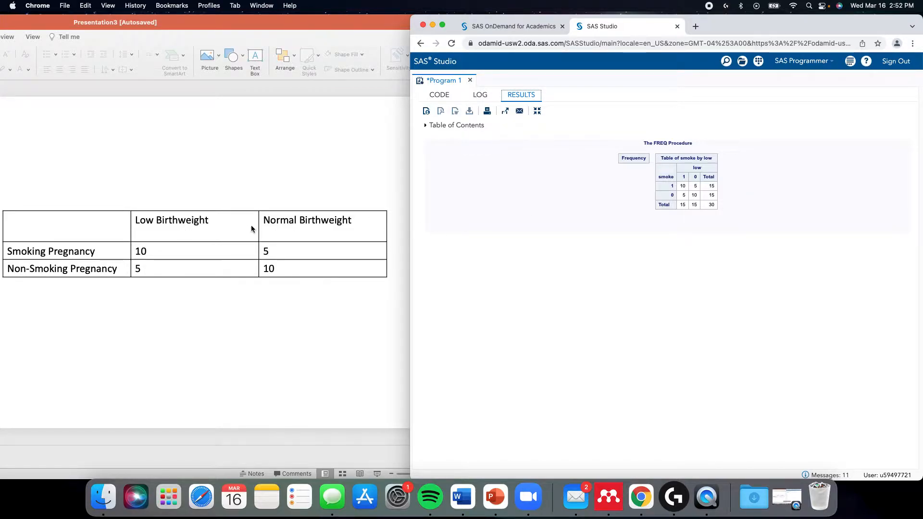
pyautogui.moveTo(156, 223)
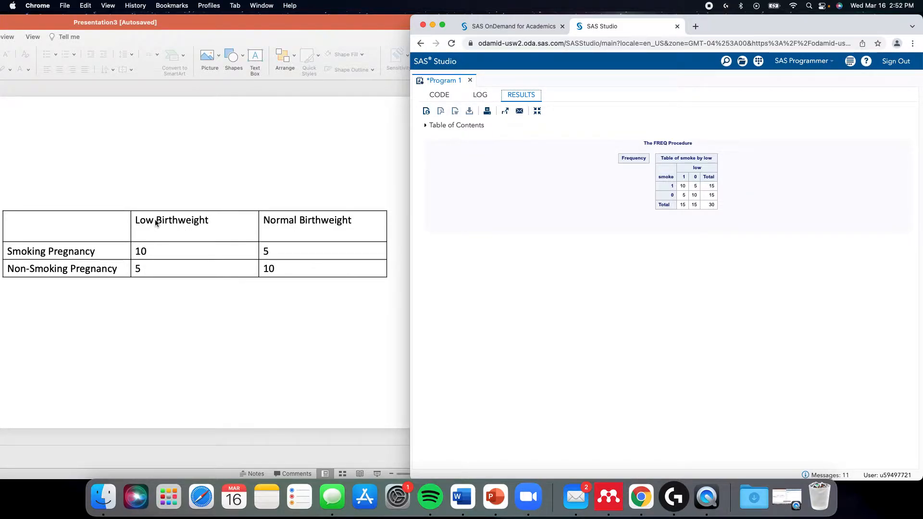
pyautogui.moveTo(65, 264)
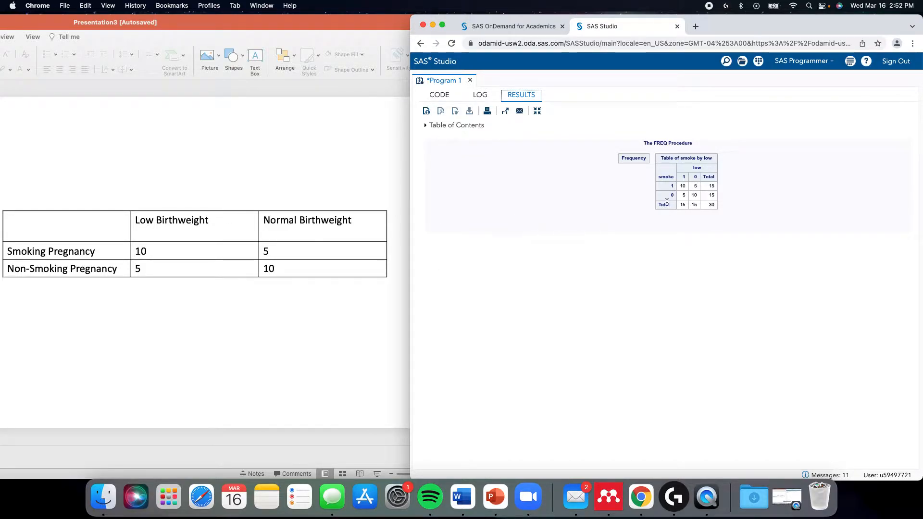
pyautogui.click(438, 94)
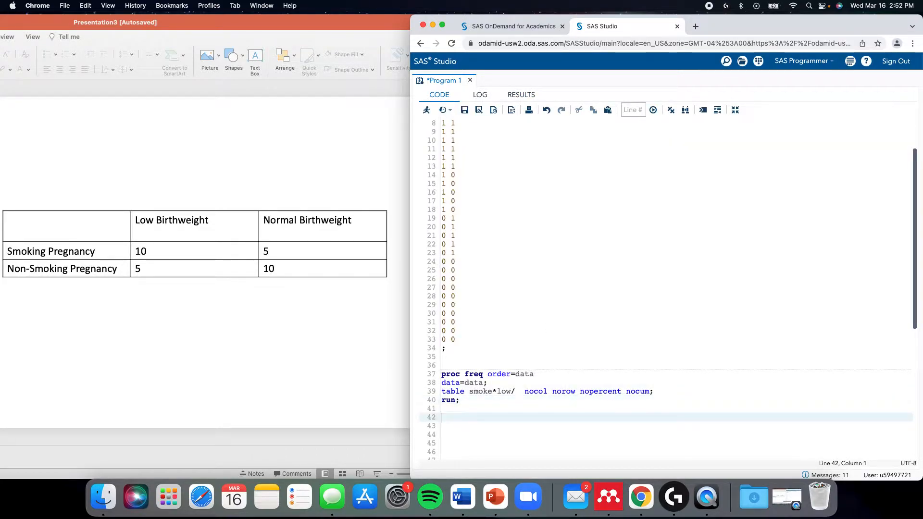
# Step: Add PROC FORMAT with value low: 0 = 'Normal Birthweight', 1 = 'Low Birthweight'
pyautogui.write('proc forma')
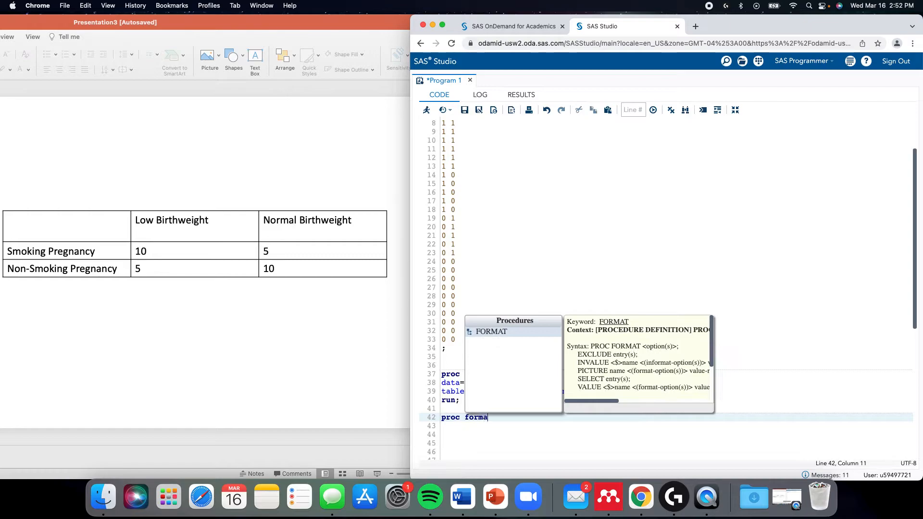
pyautogui.write('t;')
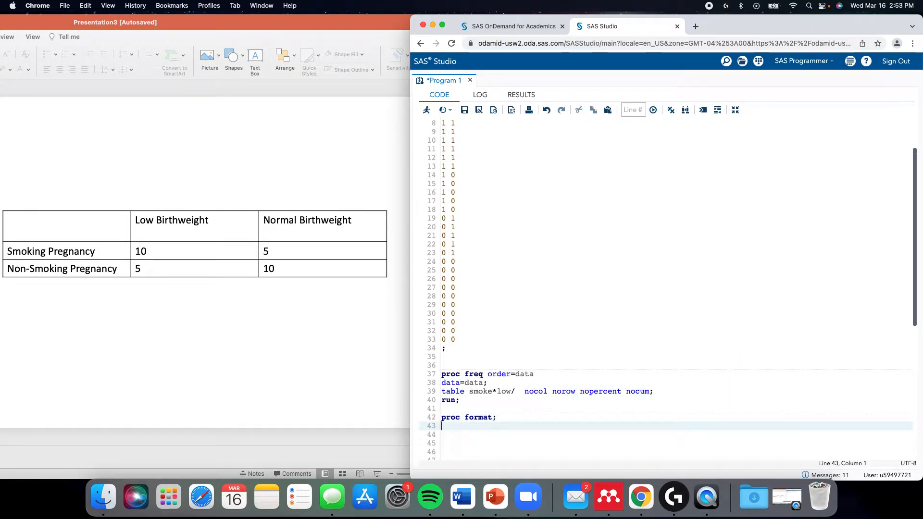
pyautogui.write('value')
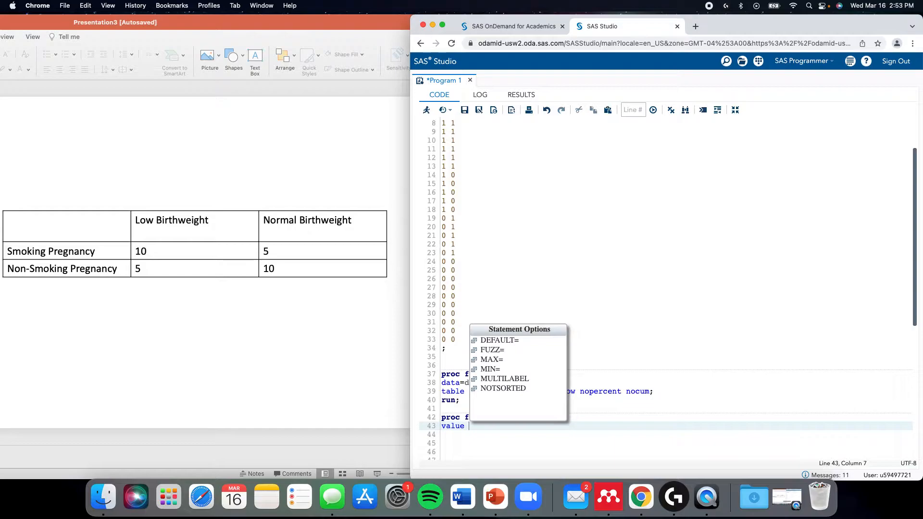
pyautogui.write('low')
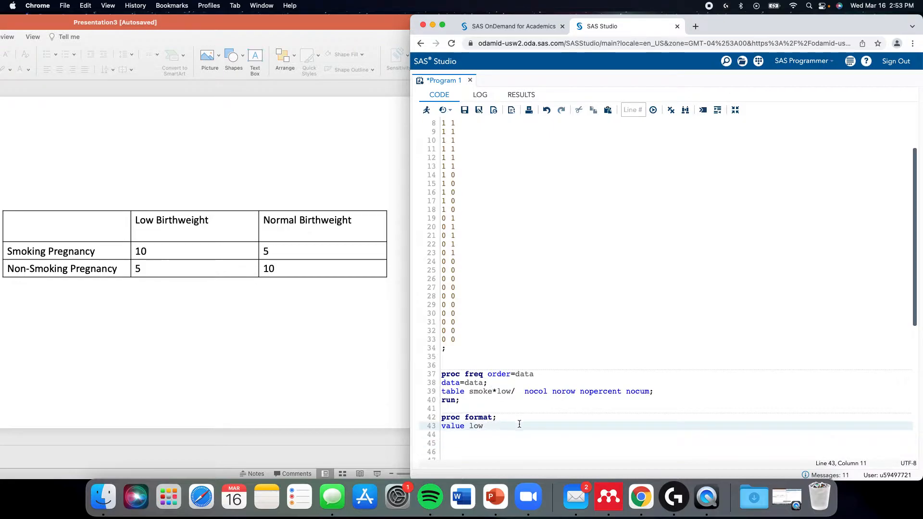
pyautogui.write("0 = '")
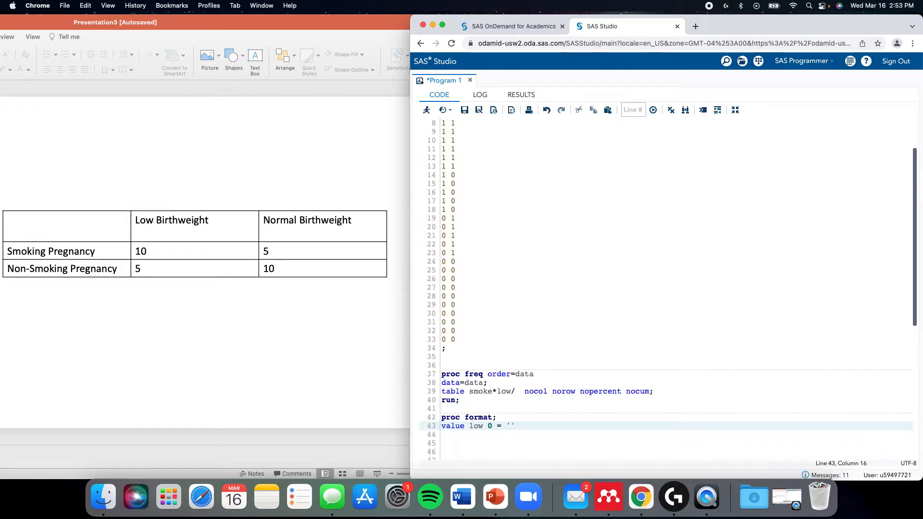
pyautogui.write('Normal Birthweight')
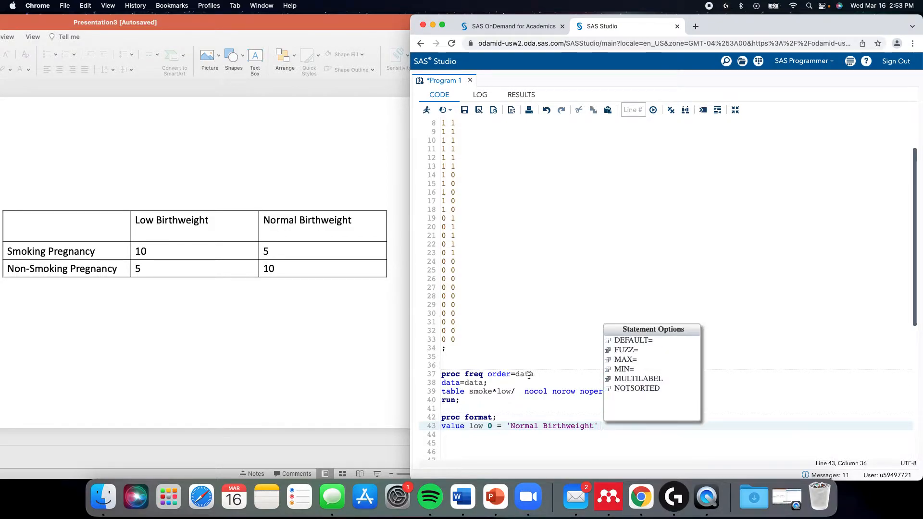
pyautogui.write("1 = 'Low Birthwei")
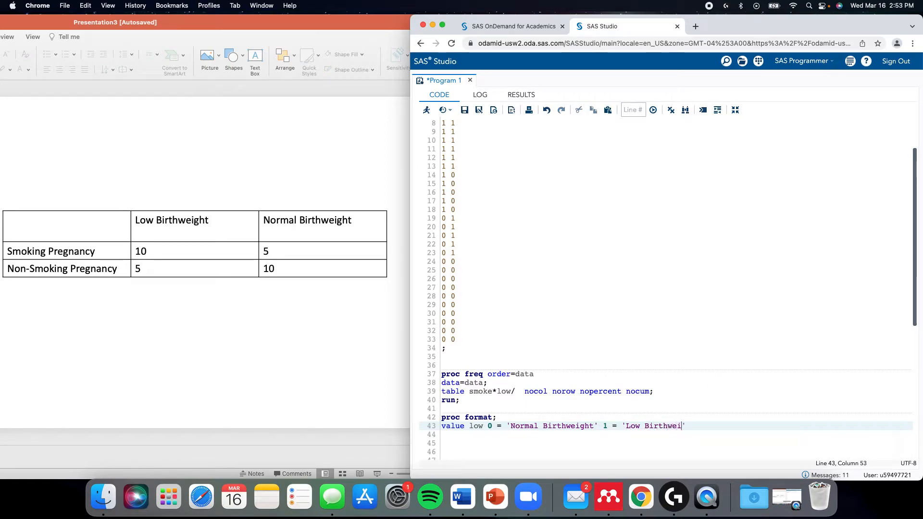
pyautogui.write("ght'")
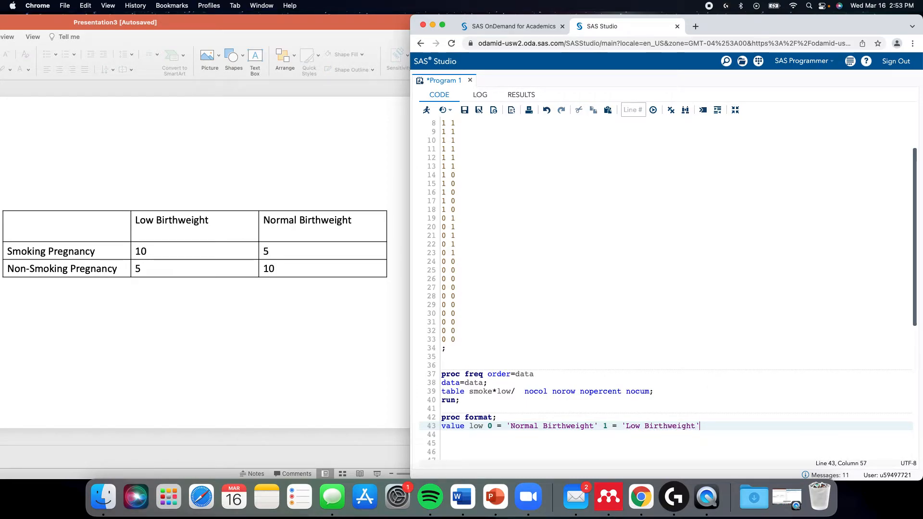
pyautogui.press('Return')
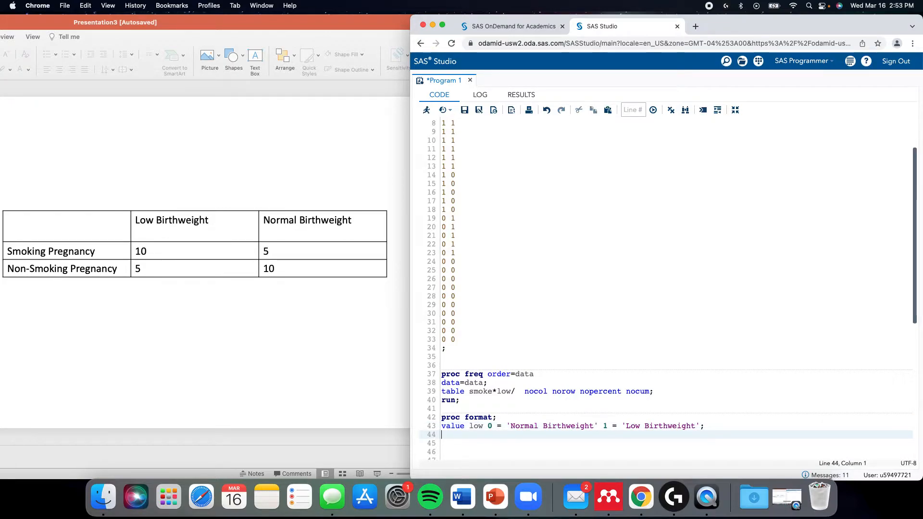
# Step: Add value smoke: 0 = 'Non-smoking pregnancy', 1 = 'Smoking pregnancy', and close with run;
pyautogui.write('value')
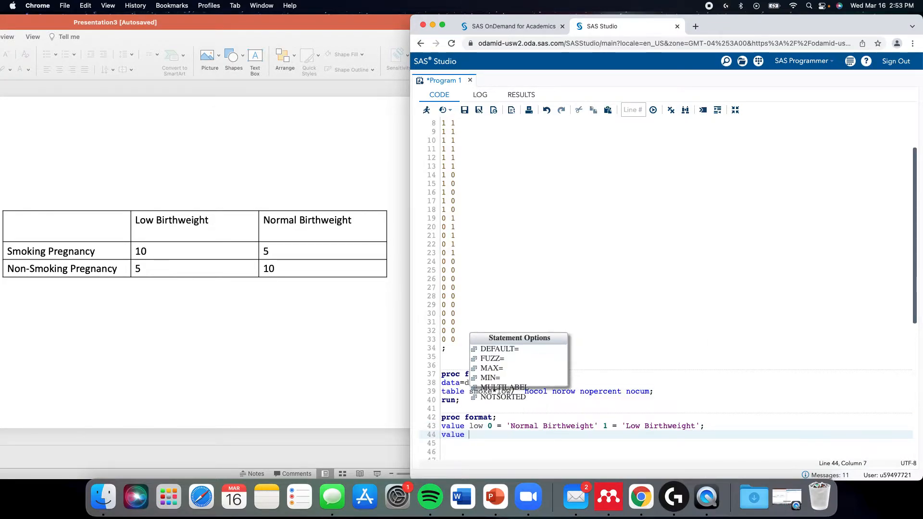
pyautogui.write('smo')
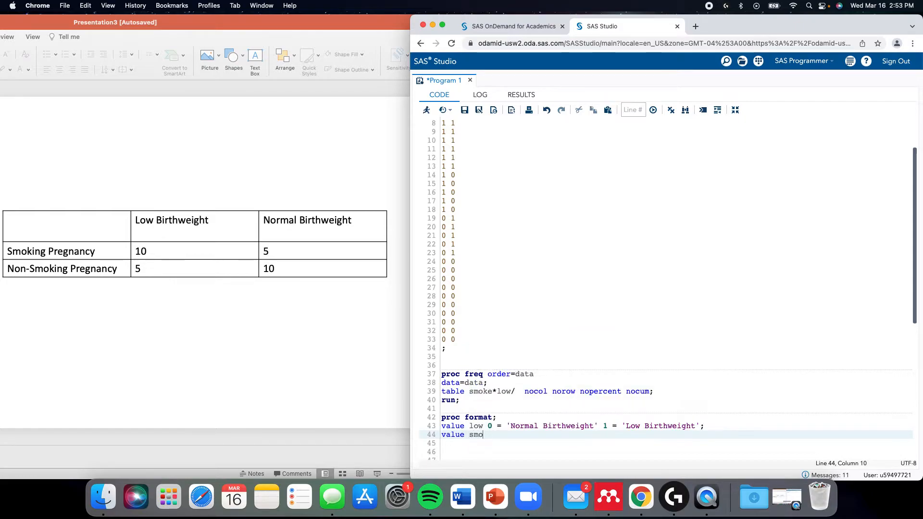
pyautogui.write('ke 0 =')
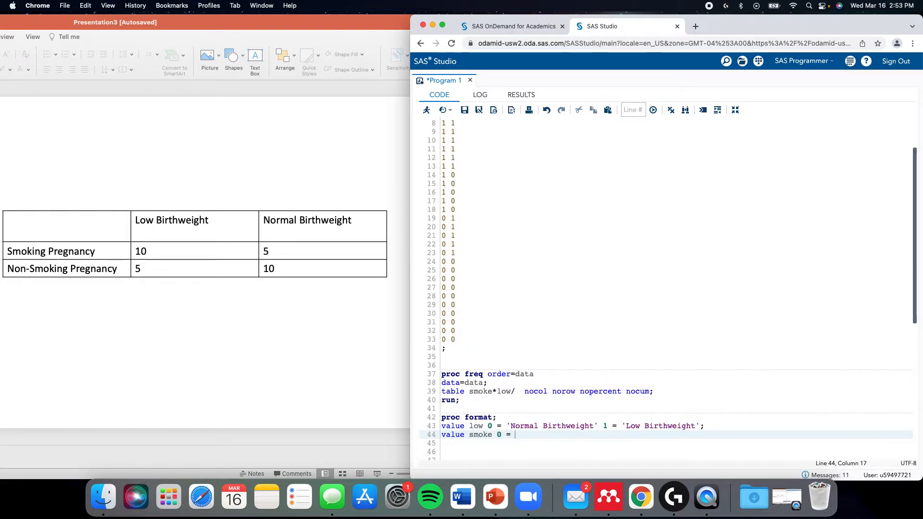
pyautogui.write("''")
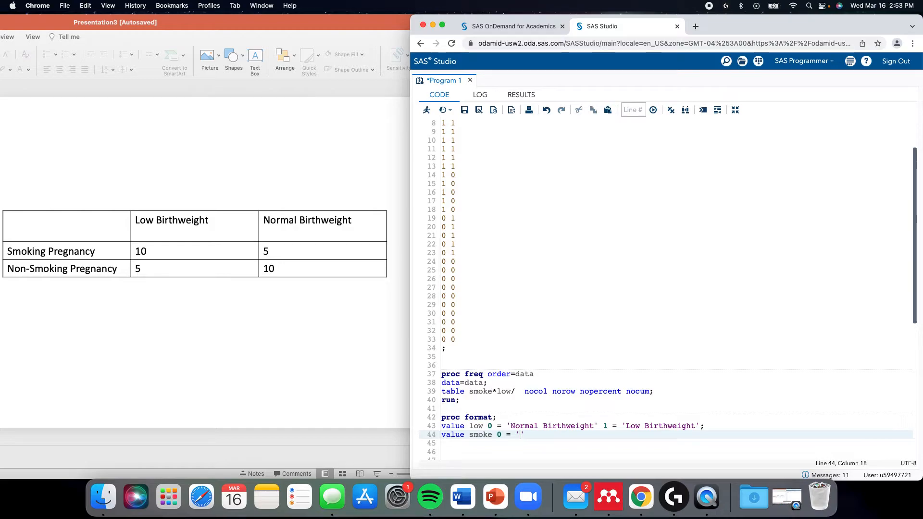
pyautogui.write('Non-sm')
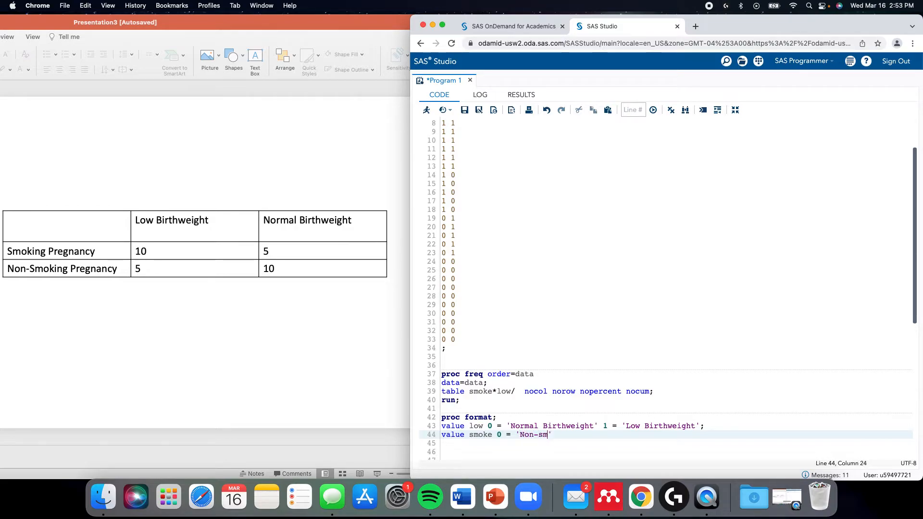
pyautogui.write('oiking prtegnan')
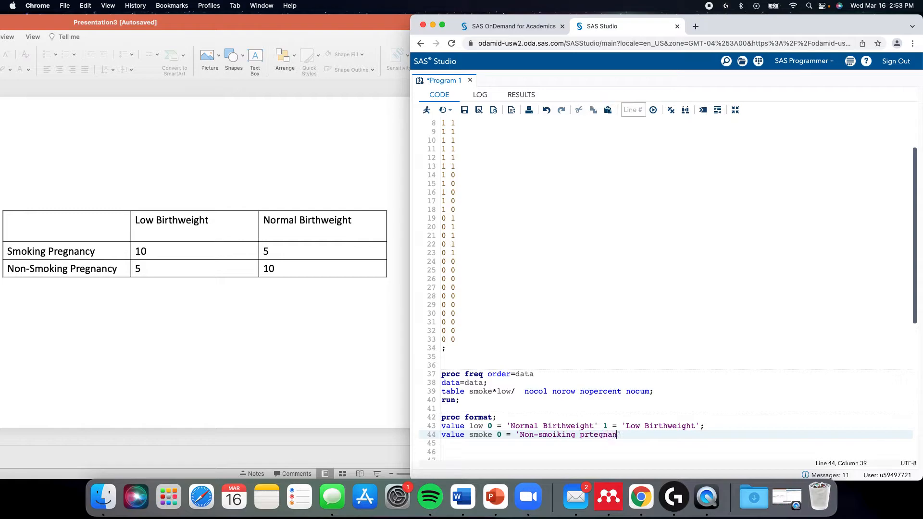
pyautogui.write('cy')
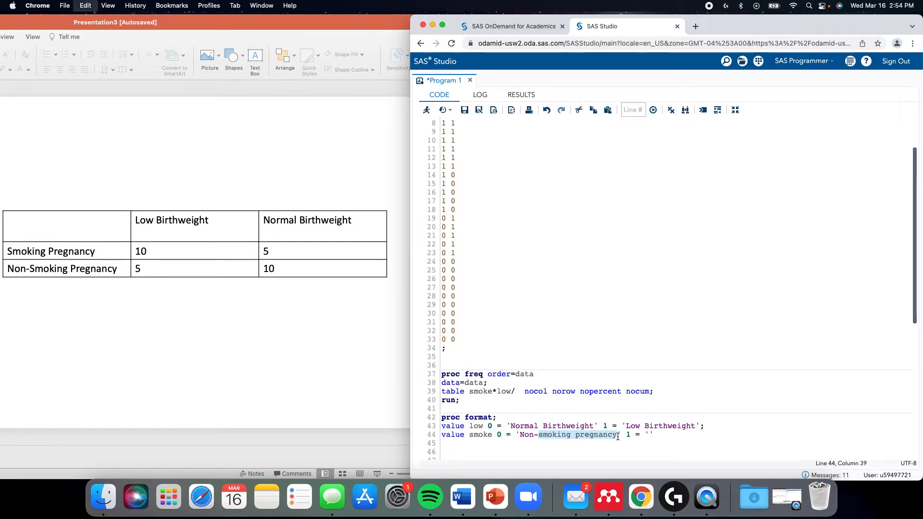
pyautogui.write('smoking pregnancy')
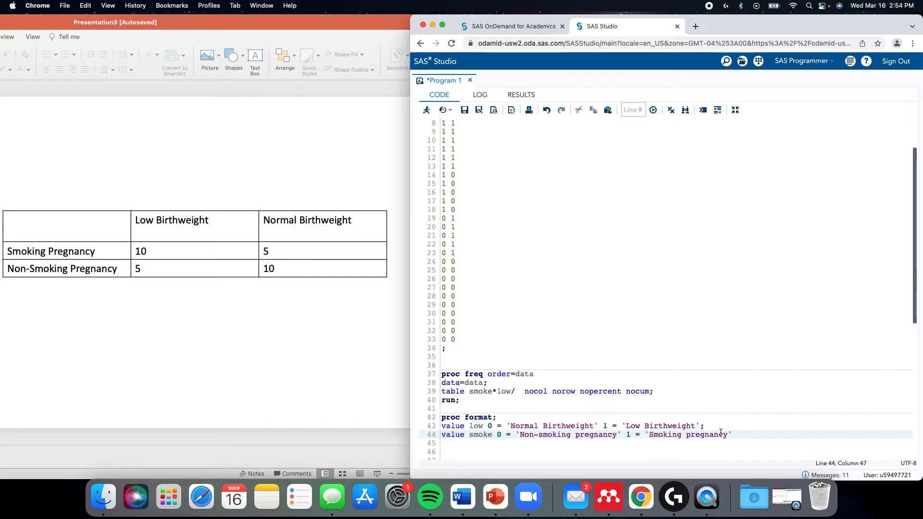
pyautogui.write(';')
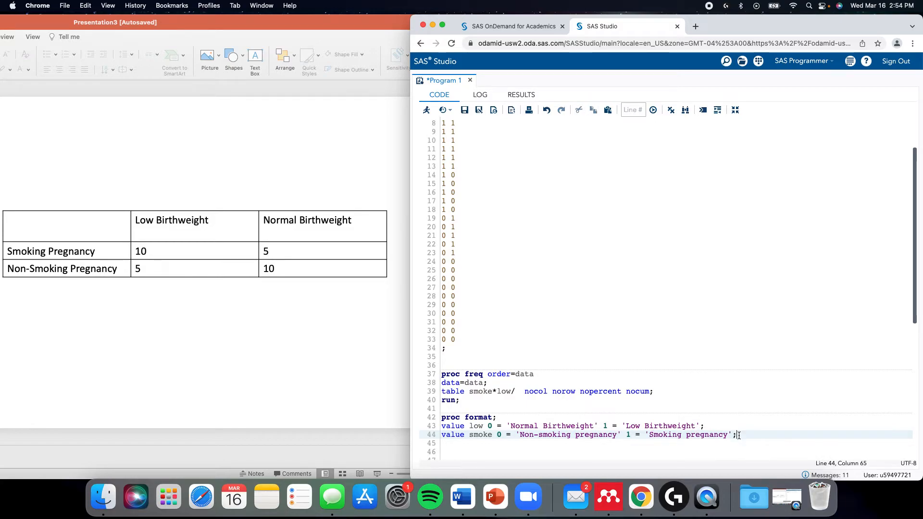
pyautogui.write('run;')
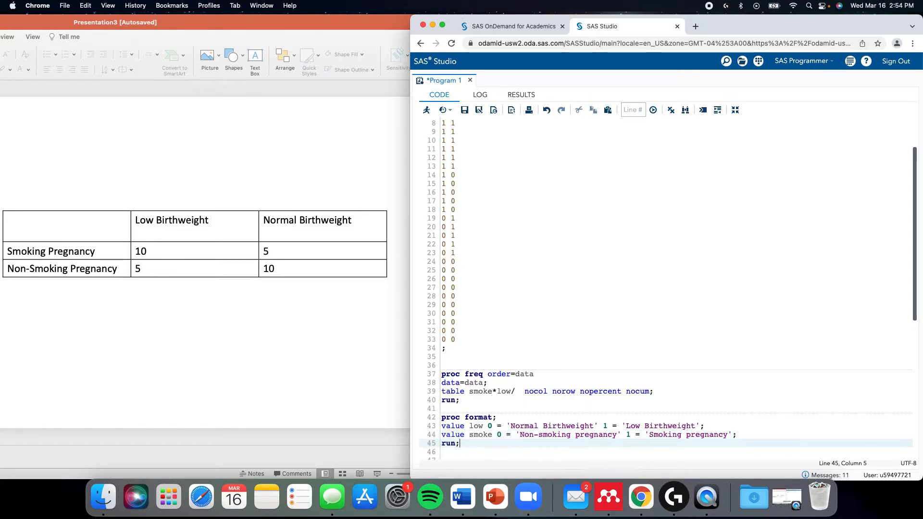
# Step: Run the selected PROC FORMAT step and place the cursor in PROC FREQ for a format statement
pyautogui.click(456, 434)
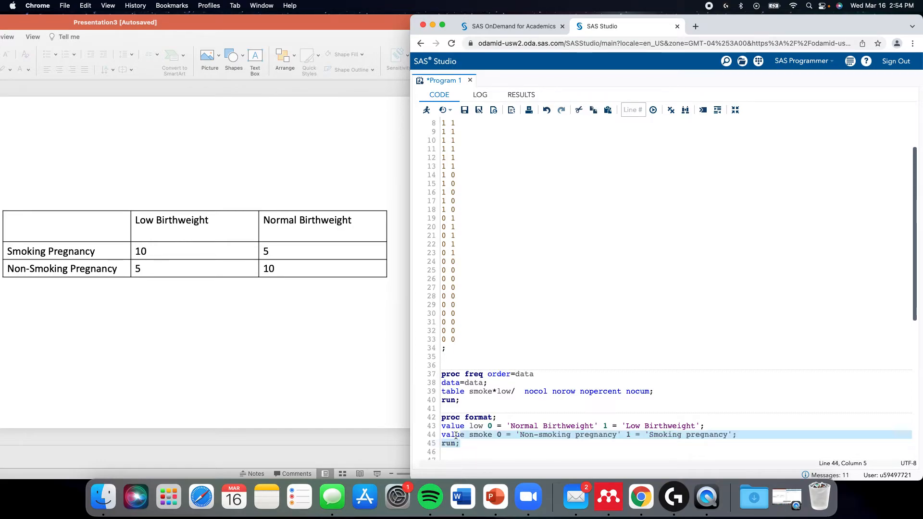
pyautogui.click(425, 110)
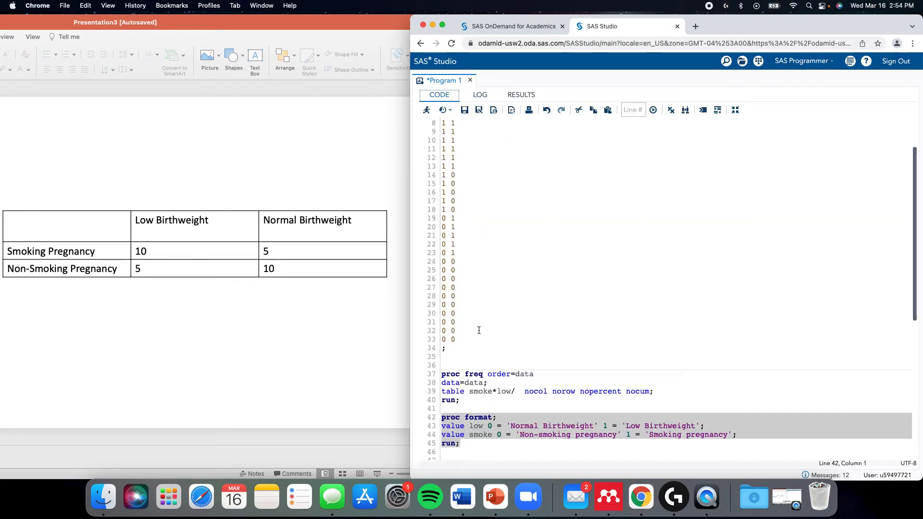
pyautogui.click(653, 391)
pyautogui.write('format')
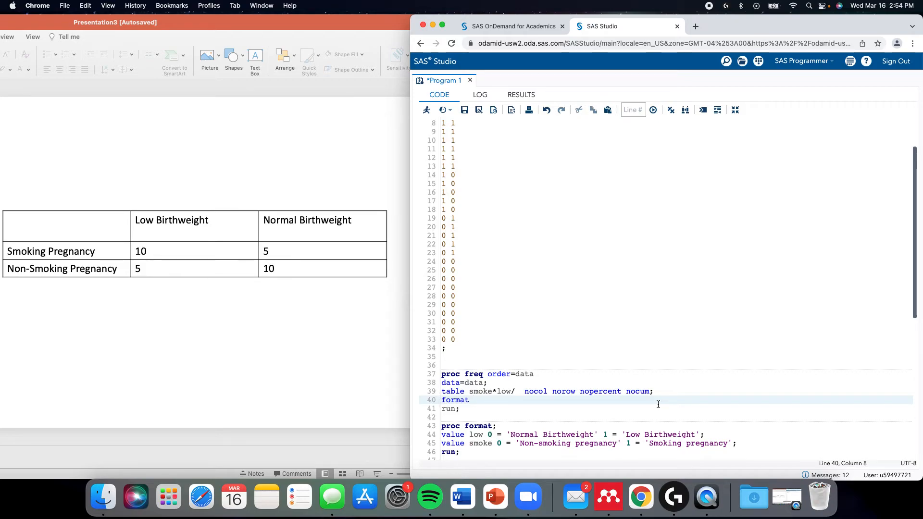
# Step: Complete the PROC FREQ statement as 'format low low. smoke smoke.;' to apply the labels
pyautogui.write('low')
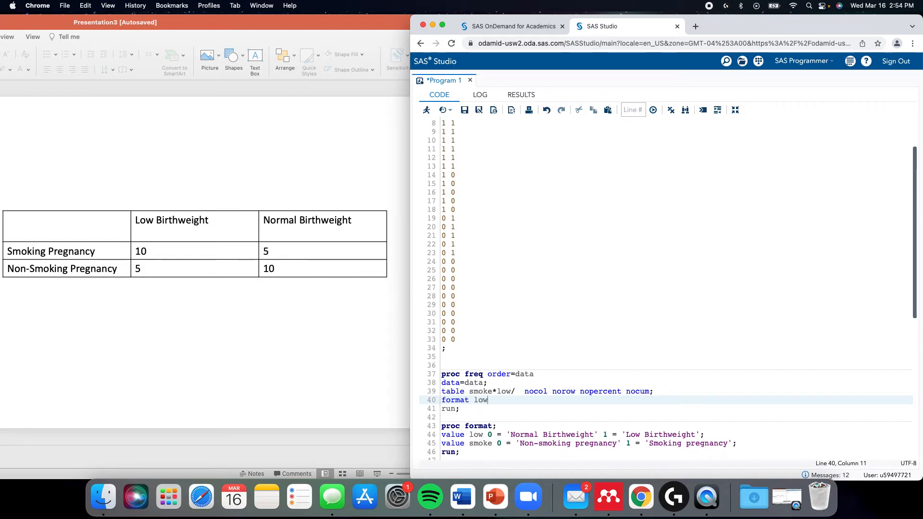
pyautogui.write('low.')
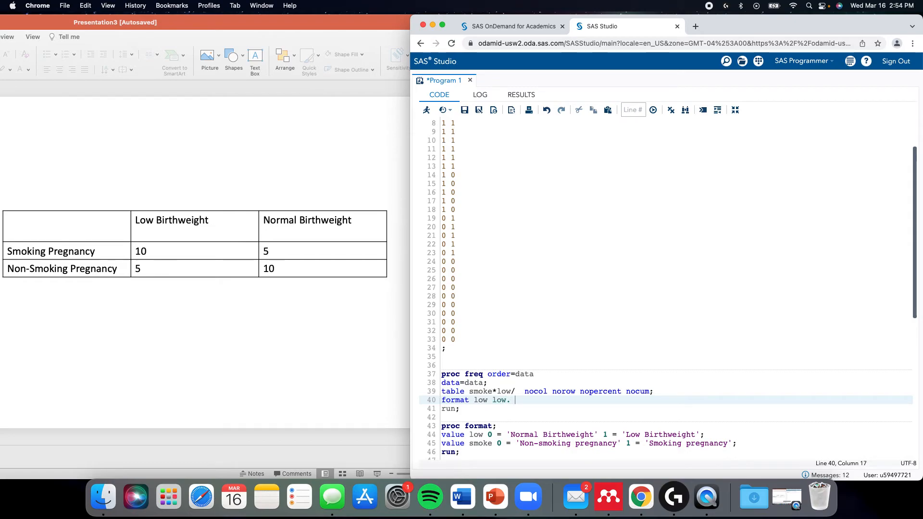
pyautogui.write('smoke smo')
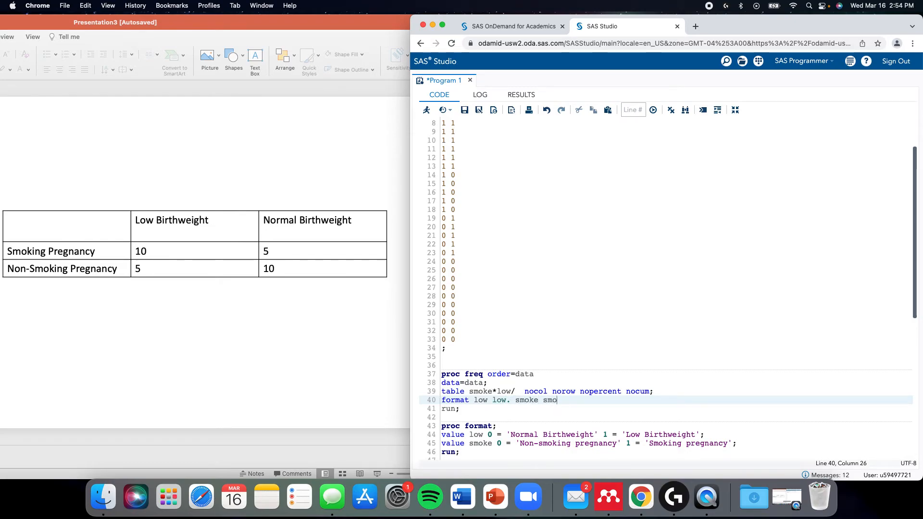
pyautogui.write('ke.')
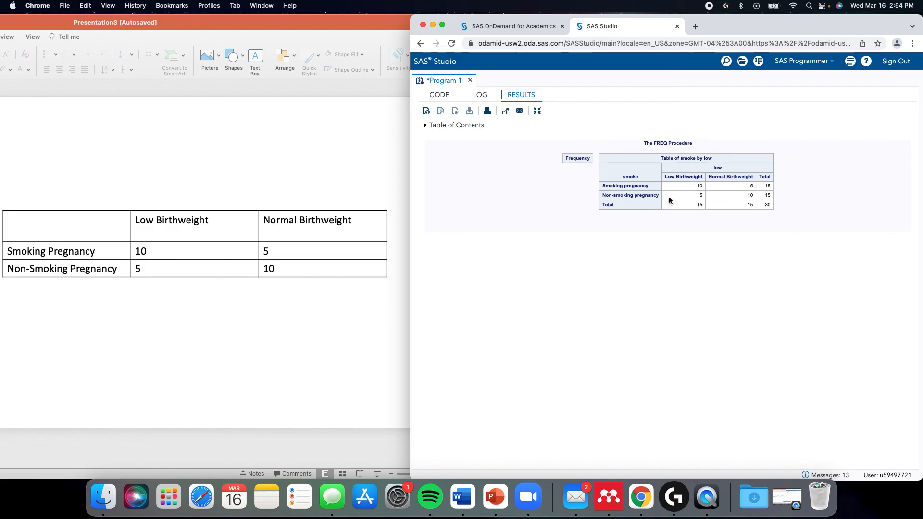
pyautogui.moveTo(637, 194)
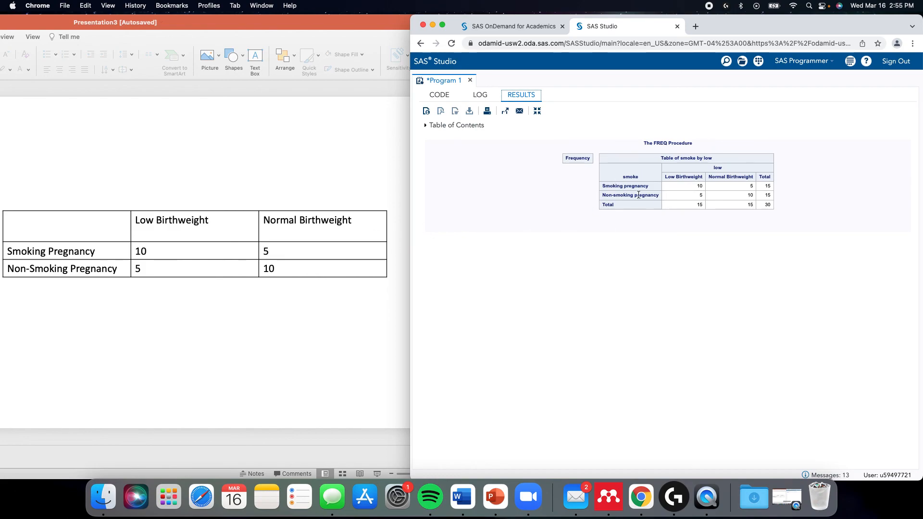